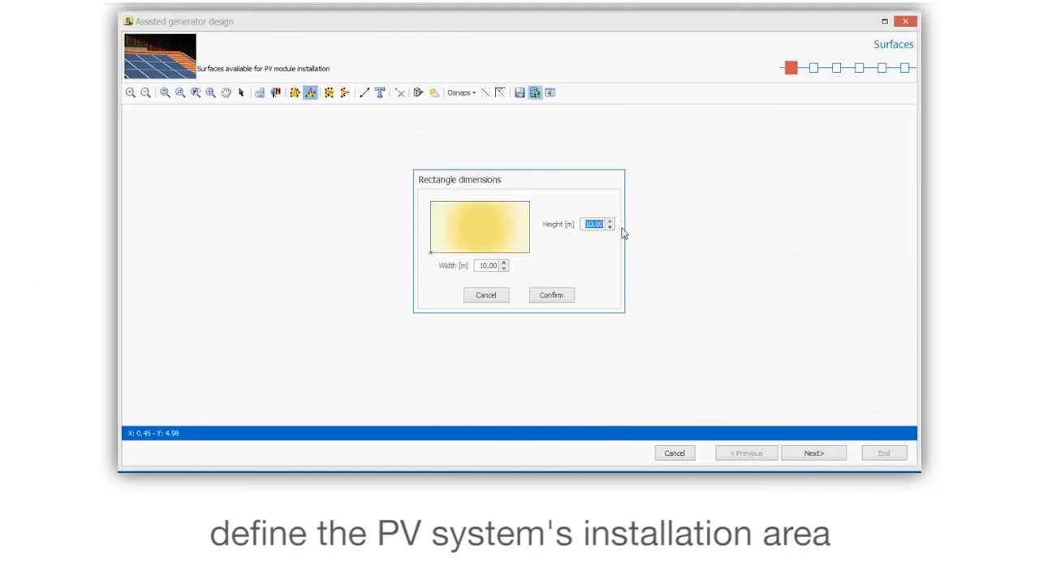
- Create the 10 x 5 m rectangular surface Area1 and give it a 30° tilt
text(5.00)
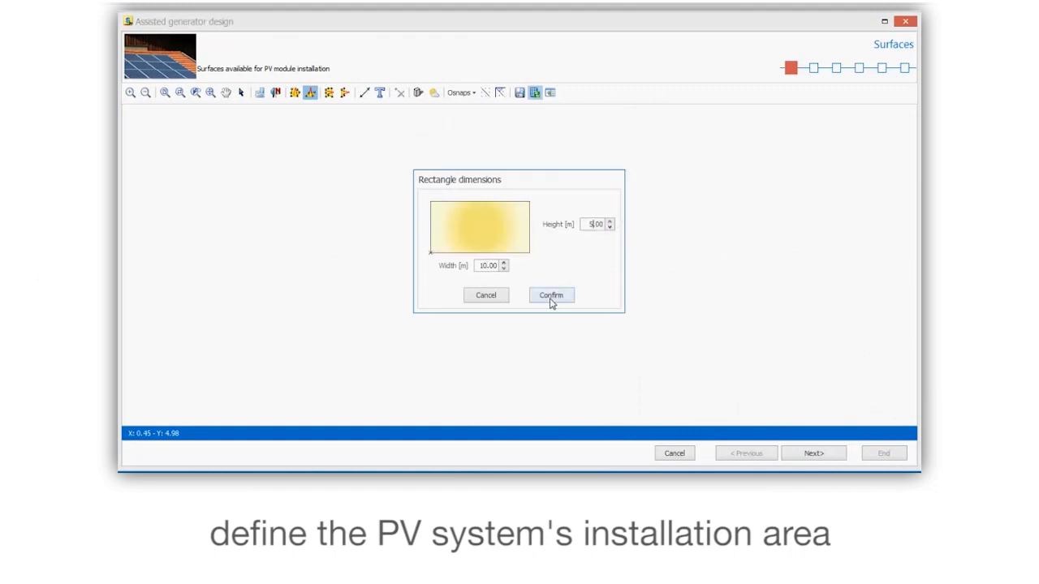
click(550, 295)
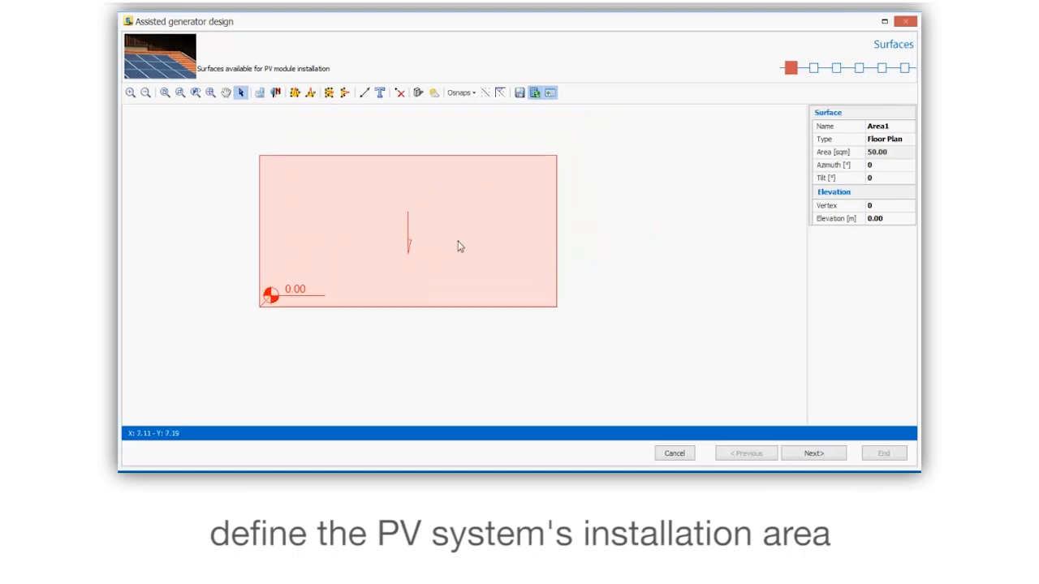
mouse_move(463, 225)
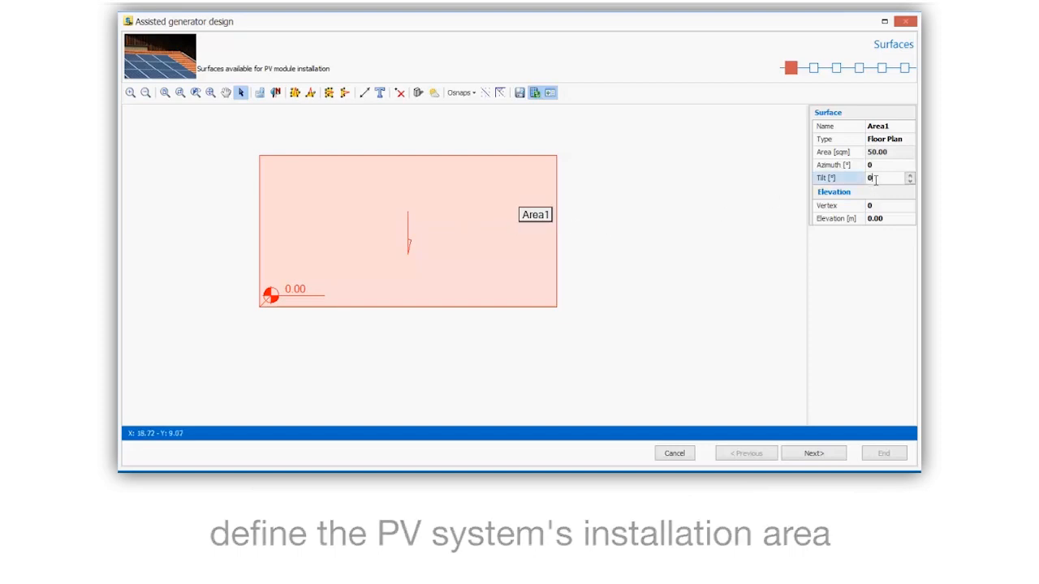
text(30)
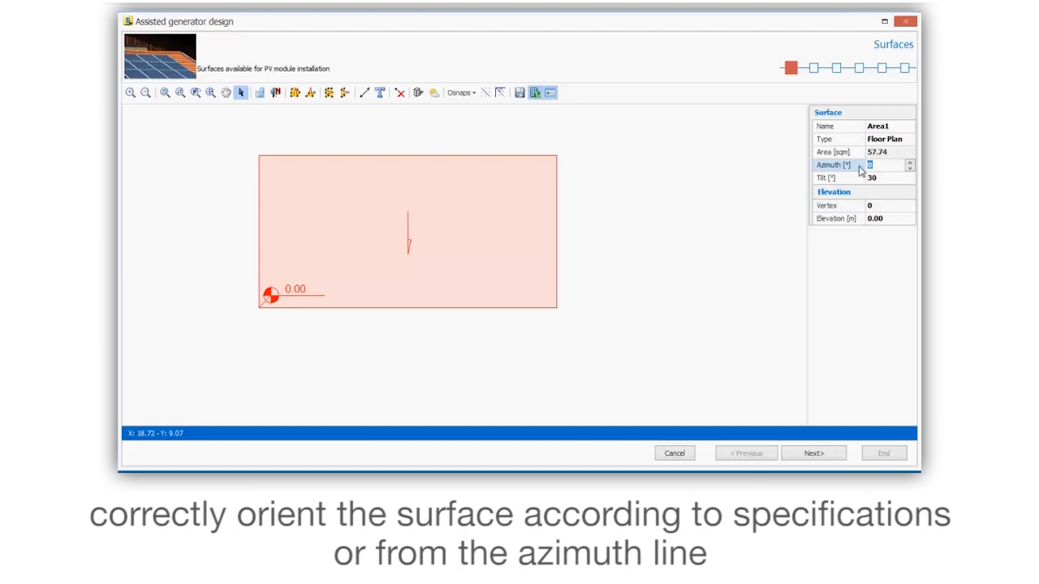
- Give Area1 a 45° azimuth, rotate its azimuth line and launch the radiation calculation
text(45)
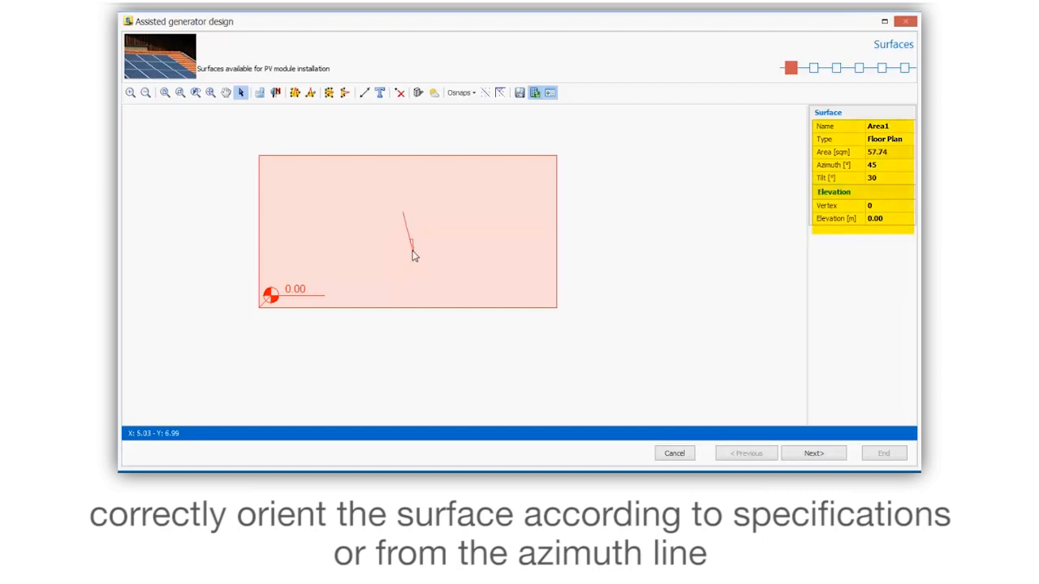
drag(409, 230, 442, 257)
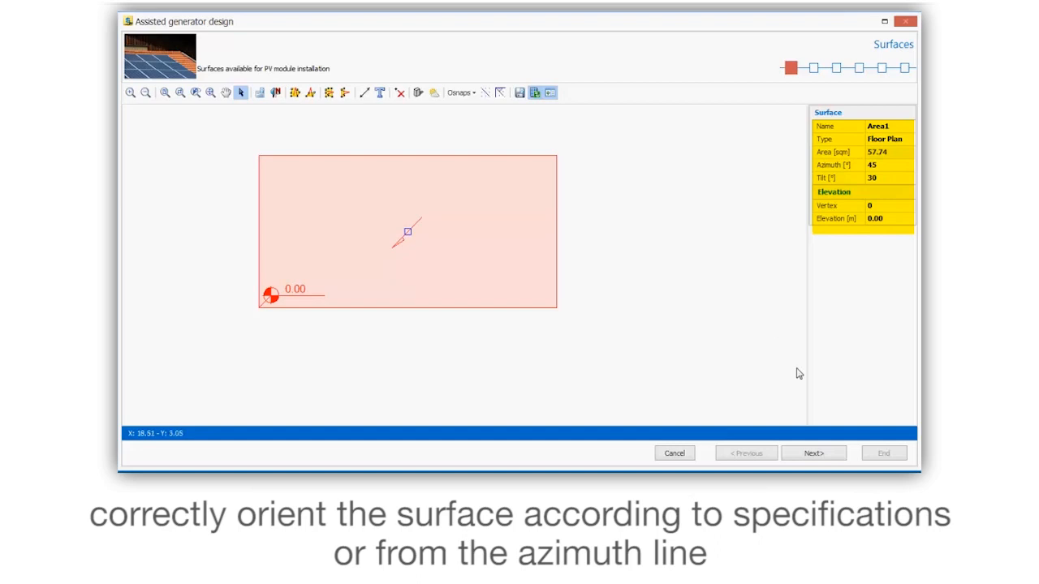
click(813, 453)
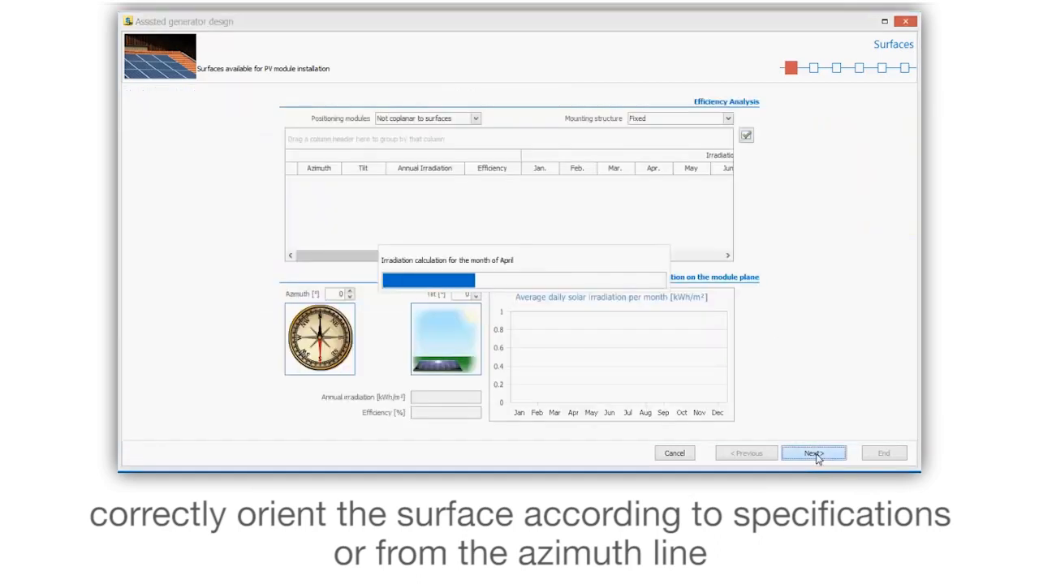
- Advance through solar radiation, SUNPOWER X21-345 modules and the Fronius SYMO 3.7-3-M inverter
click(813, 453)
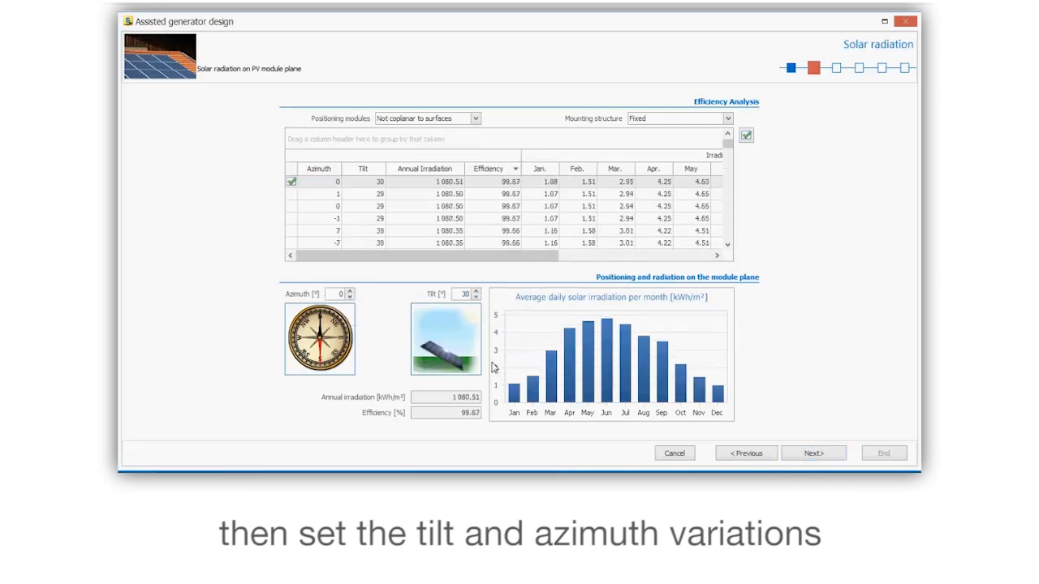
click(813, 452)
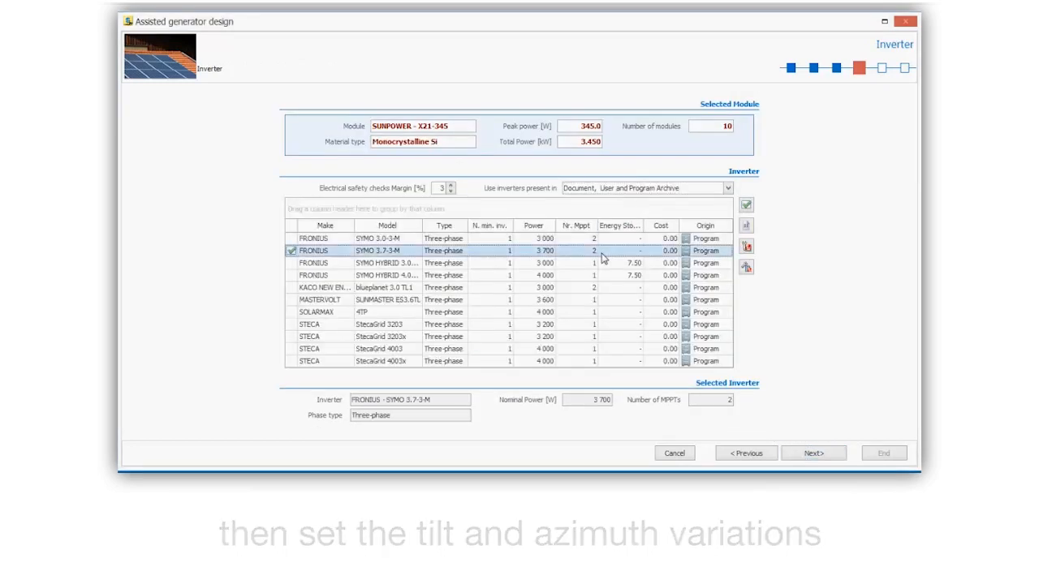
click(813, 453)
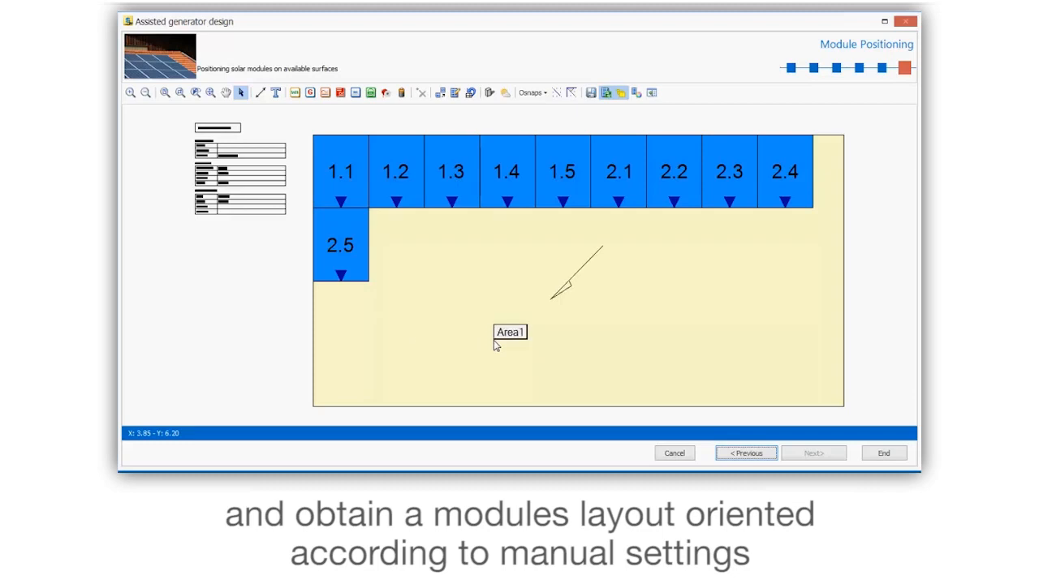
- Return from the two-string module layout to the Surfaces step
click(745, 453)
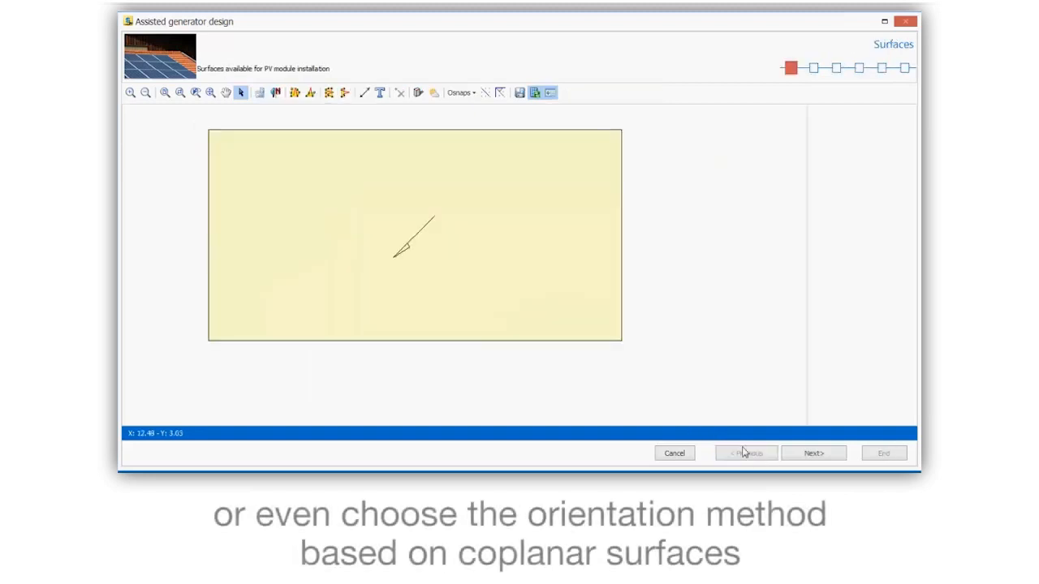
- Select Area1 and position modules coplanar to it (45° azimuth, 30° tilt), reaching module selection
click(414, 236)
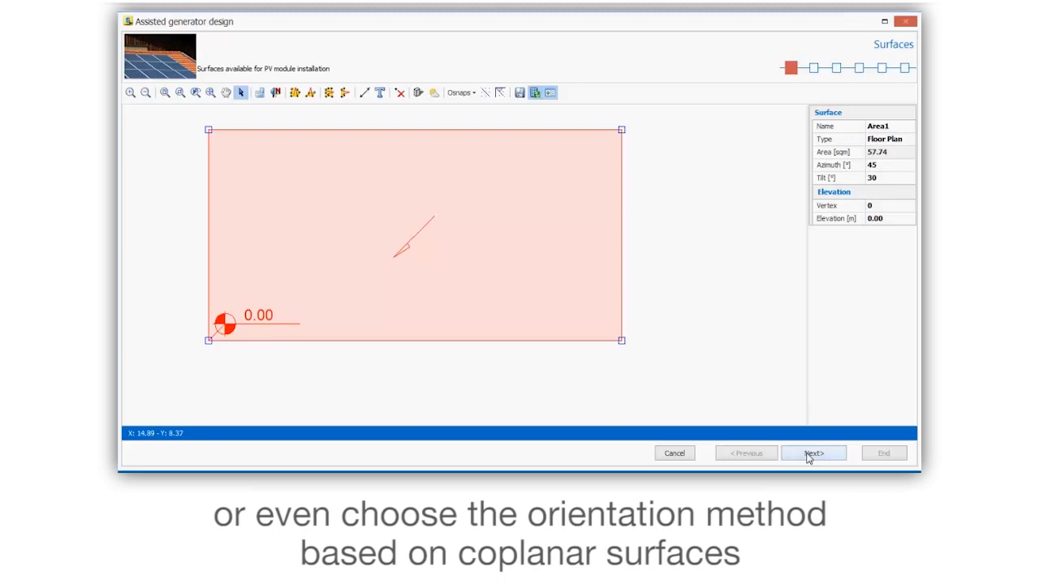
click(813, 453)
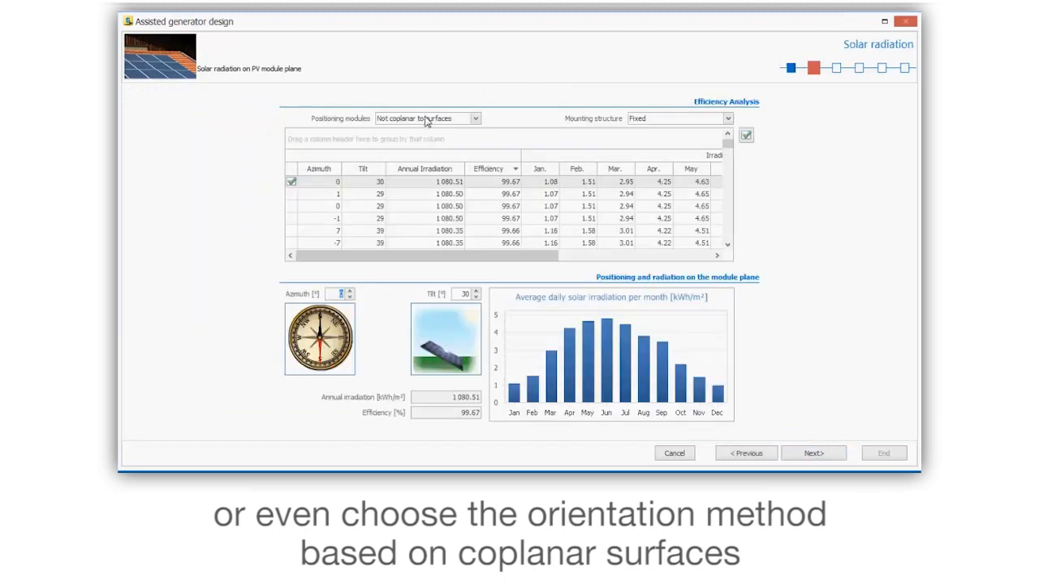
click(425, 117)
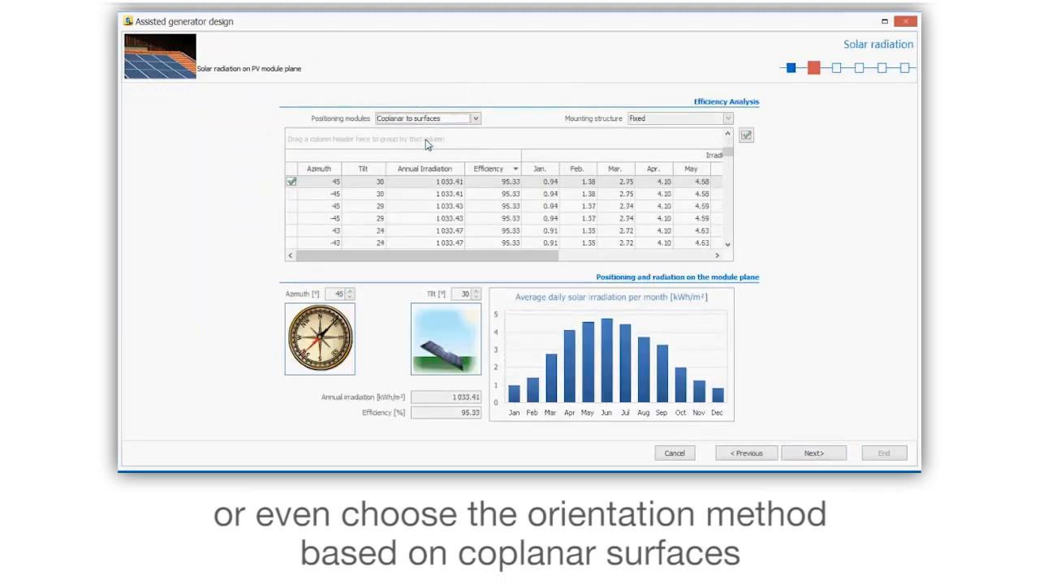
mouse_move(615, 439)
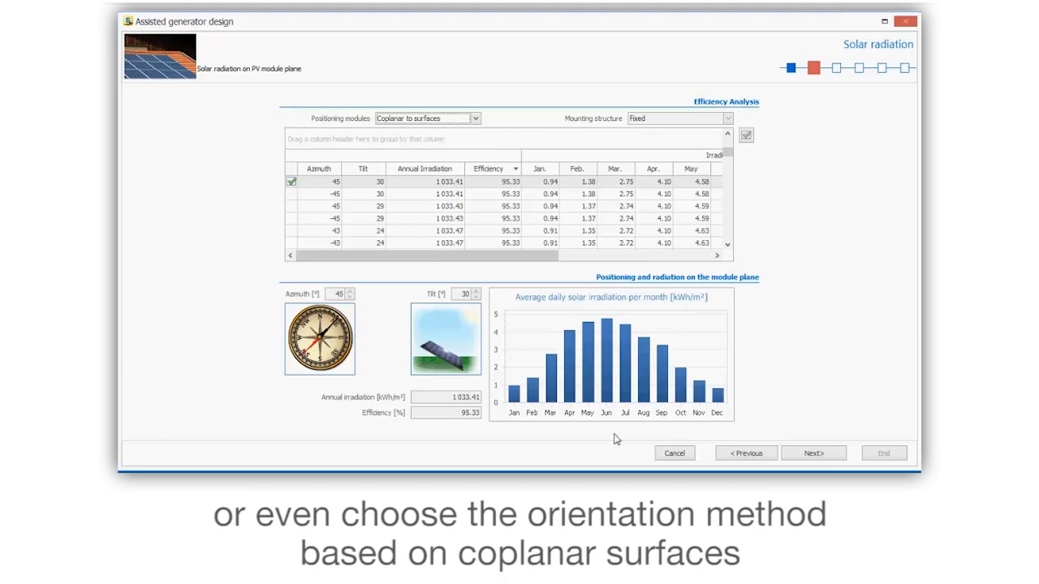
click(814, 453)
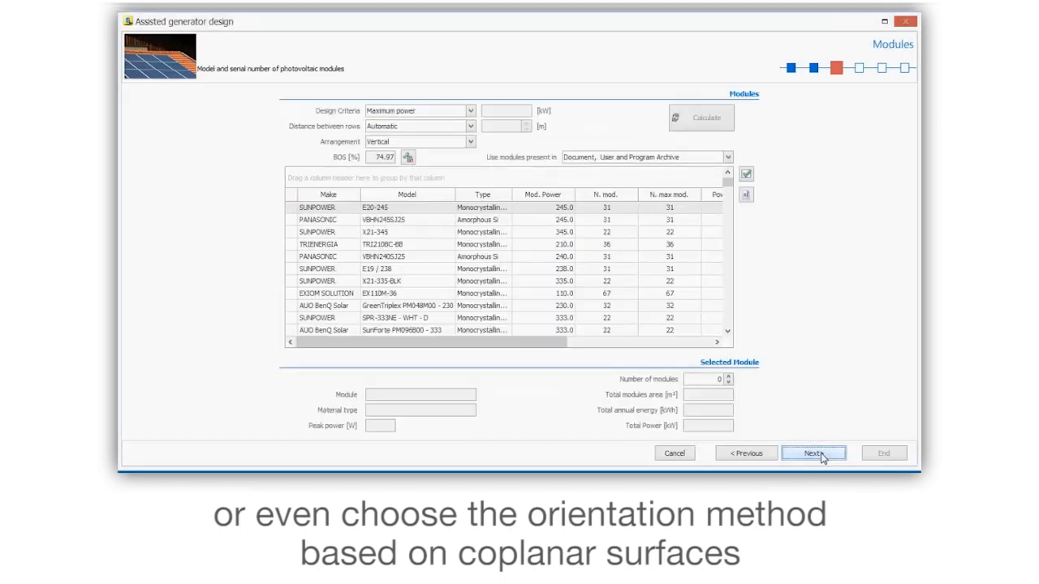
mouse_move(649, 162)
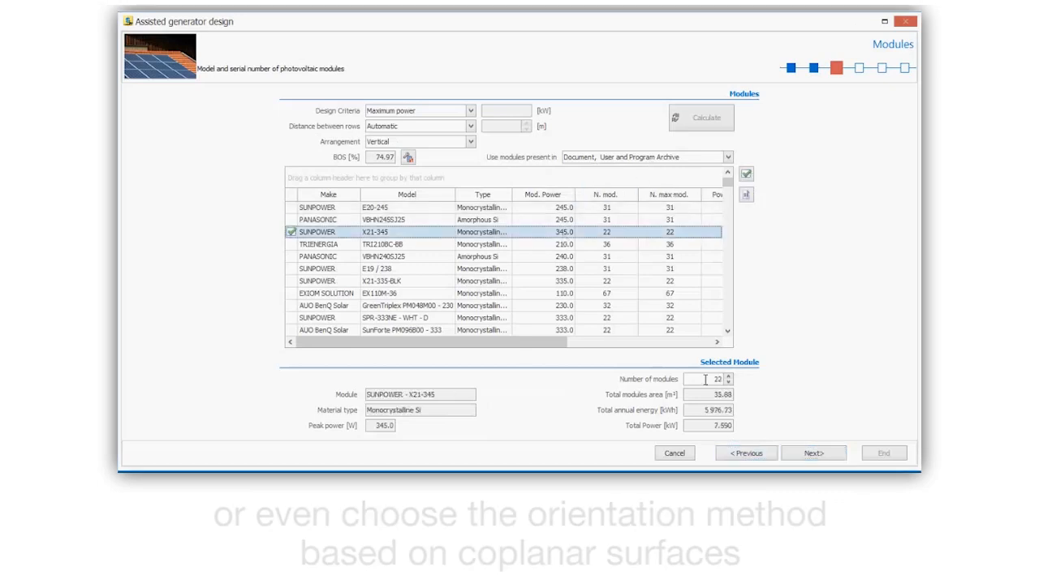
- Finish Generator1 with twenty SUNPOWER modules on an ABB TRIO-7.5 inverter, then reopen the design wizard
click(813, 453)
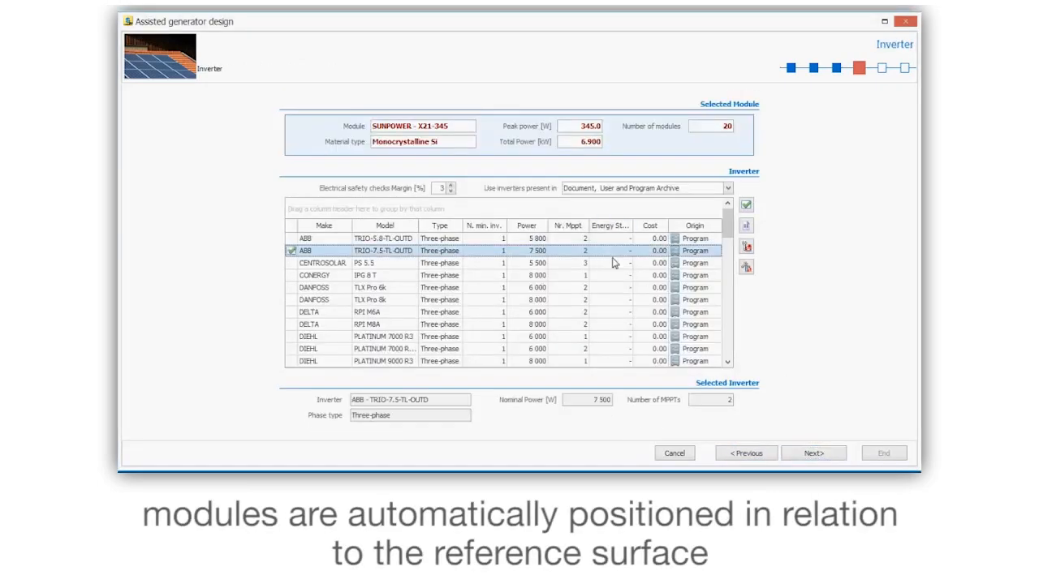
click(813, 453)
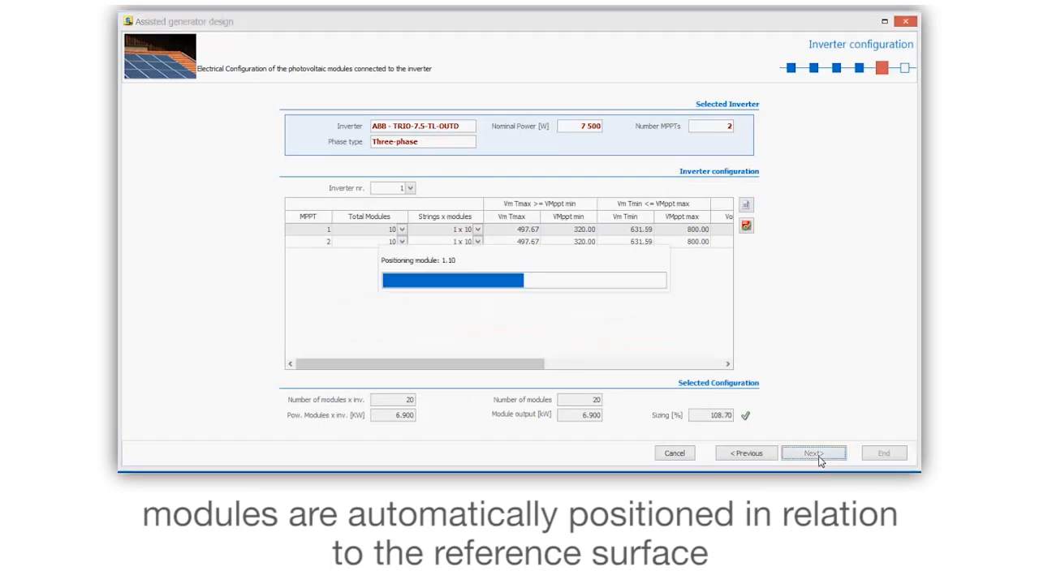
click(811, 452)
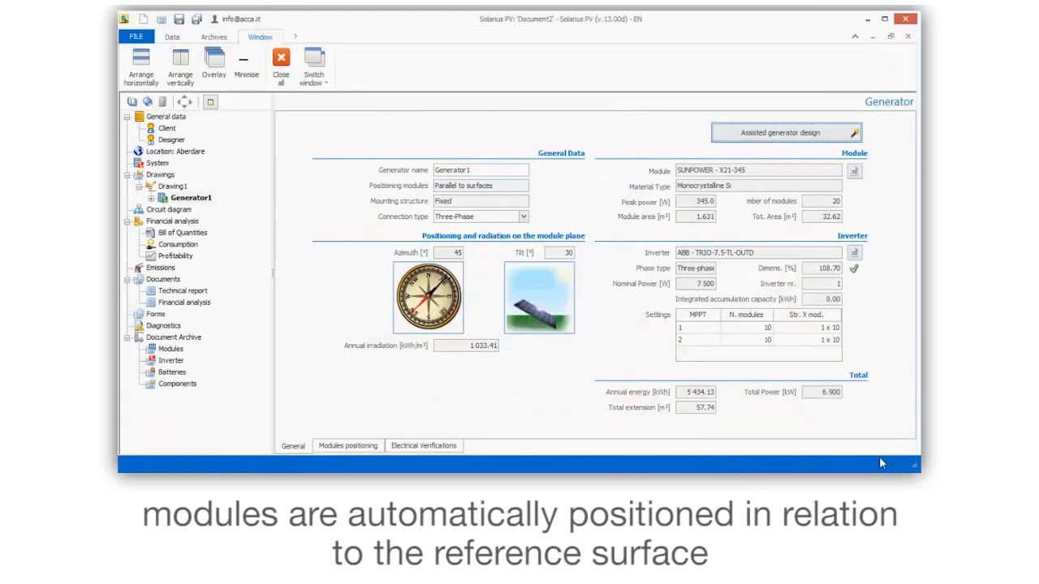
mouse_move(754, 391)
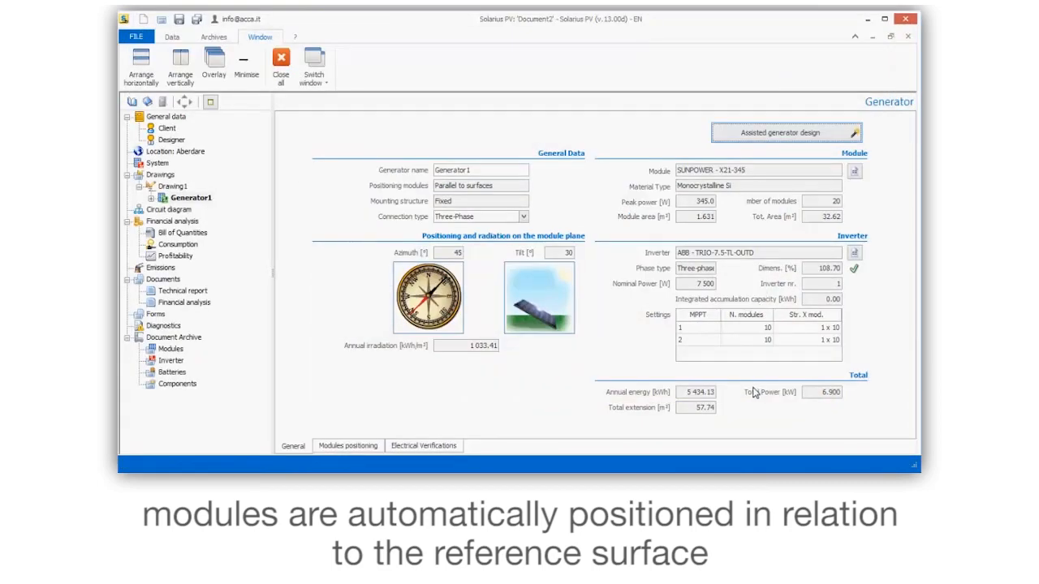
click(786, 133)
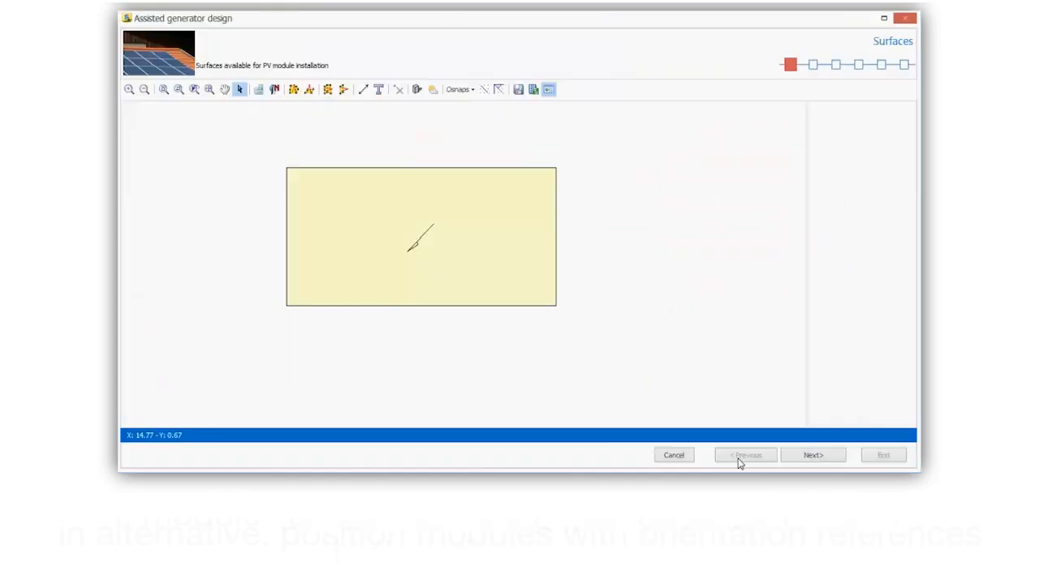
- Check Area1 with a north reference showing 45° azimuth and 30° tilt, then proceed to solar radiation
click(422, 235)
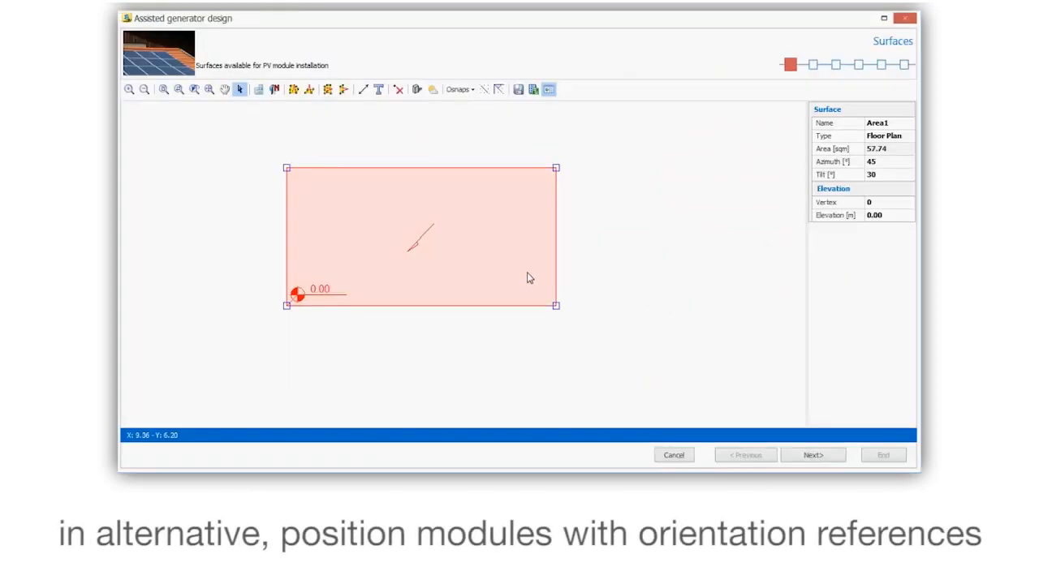
mouse_move(413, 258)
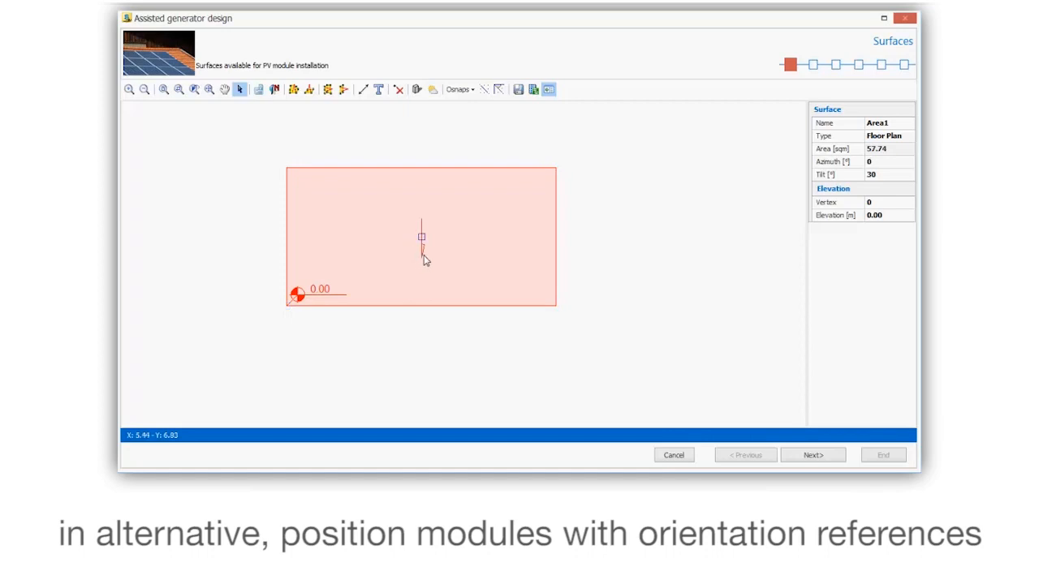
click(274, 89)
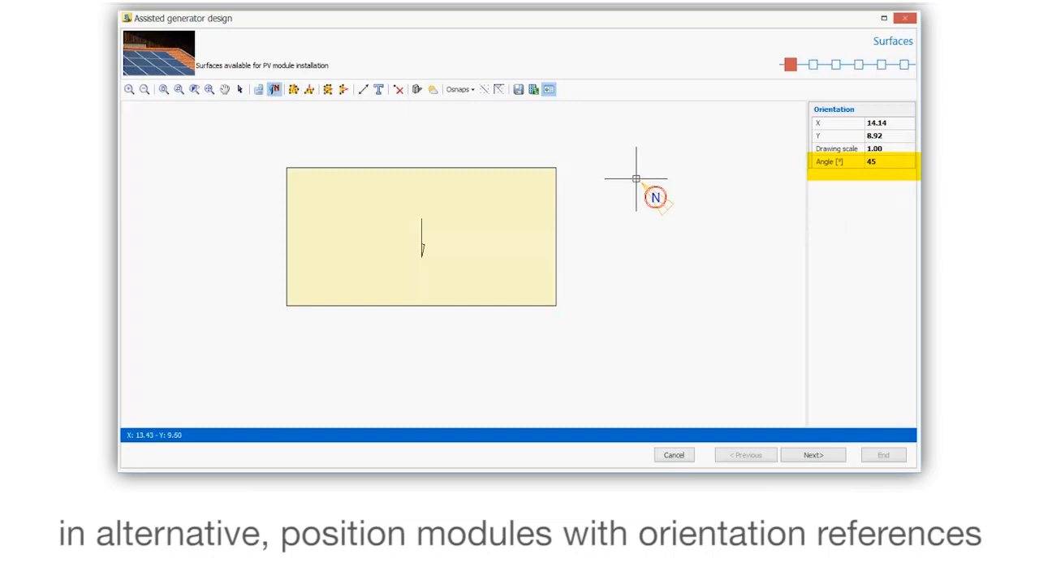
click(240, 89)
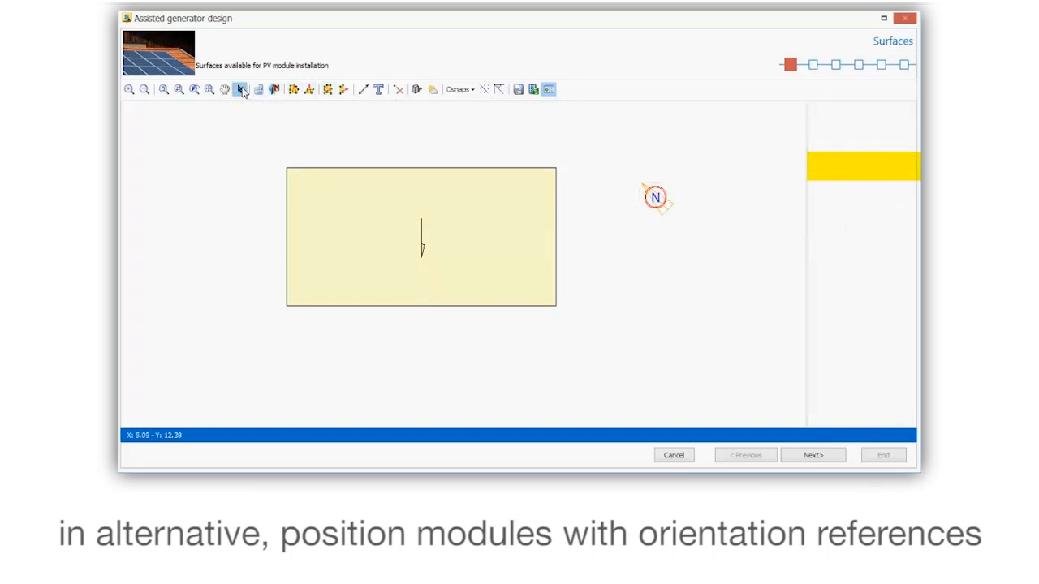
click(420, 235)
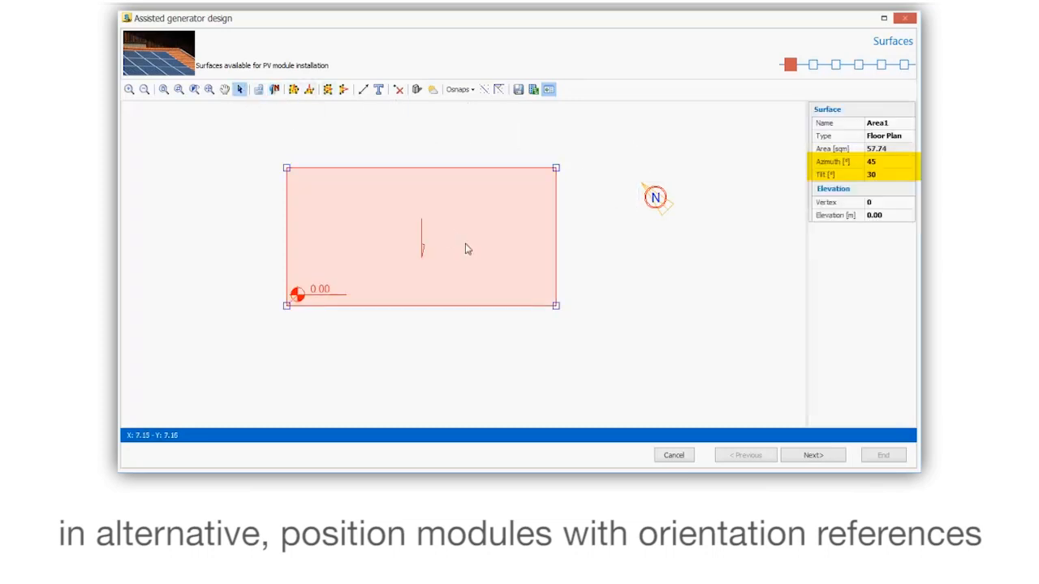
click(811, 455)
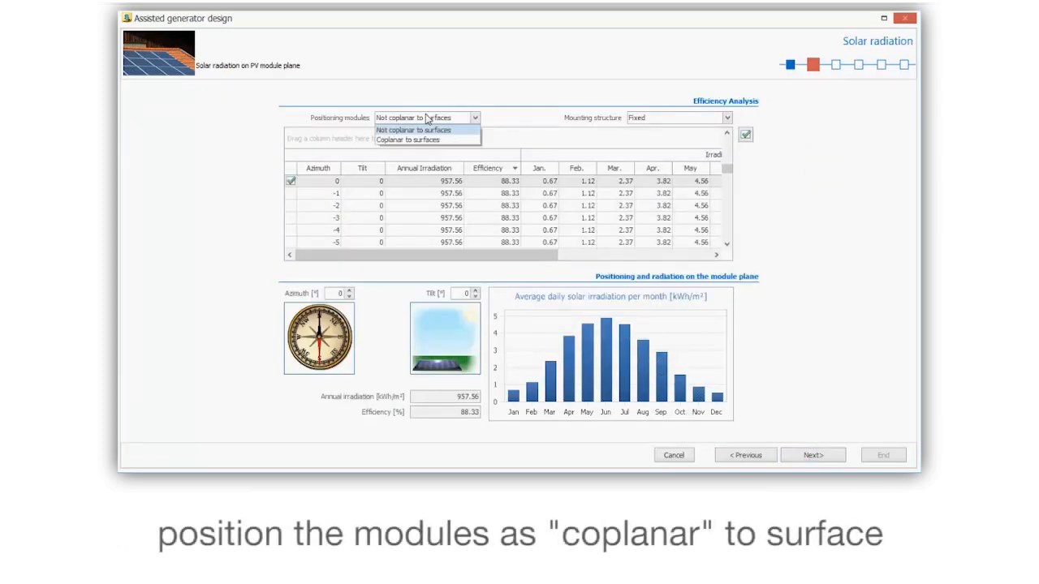
- Set module positioning to coplanar with Area1 and advance to module selection
click(406, 140)
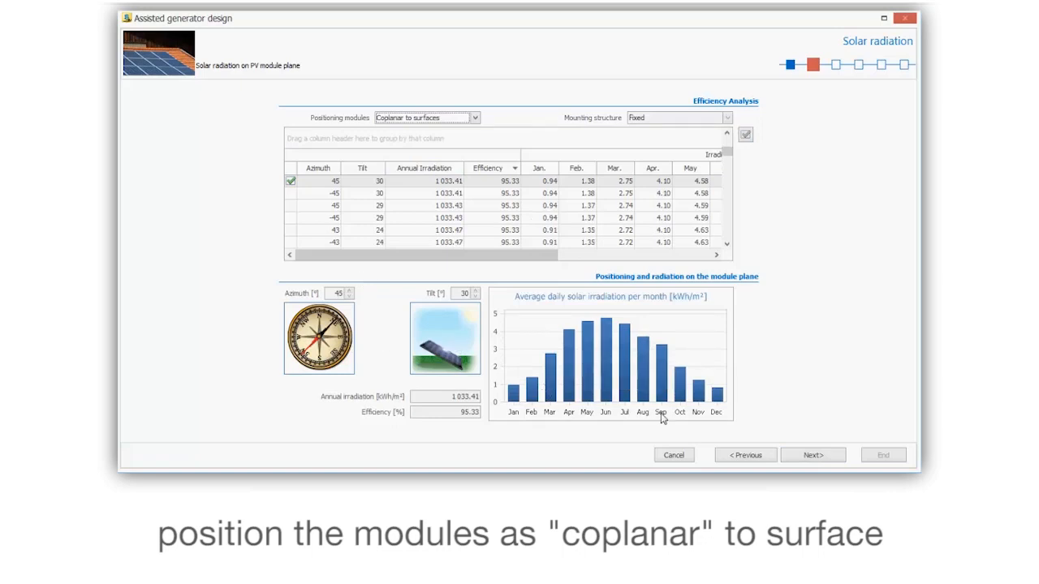
click(812, 454)
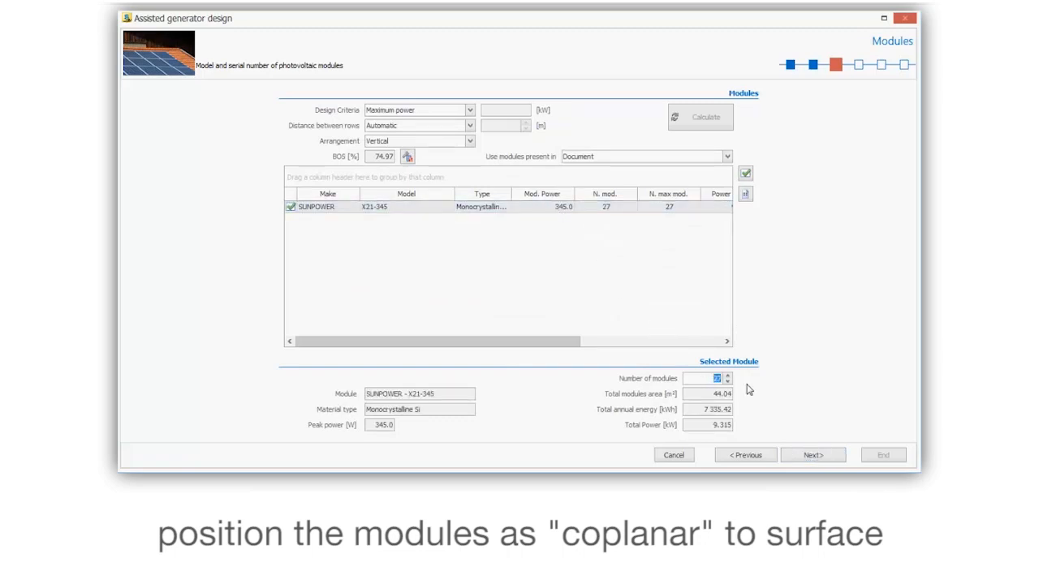
- Choose 10 SUNPOWER modules (3.450 kW) in two strings of five and reach module positioning
text(10)
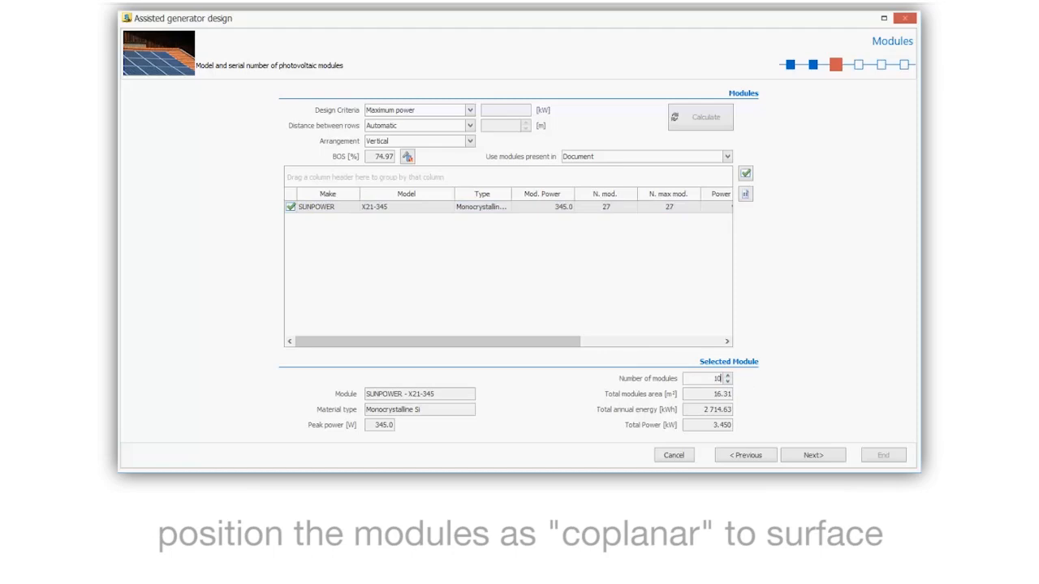
click(811, 455)
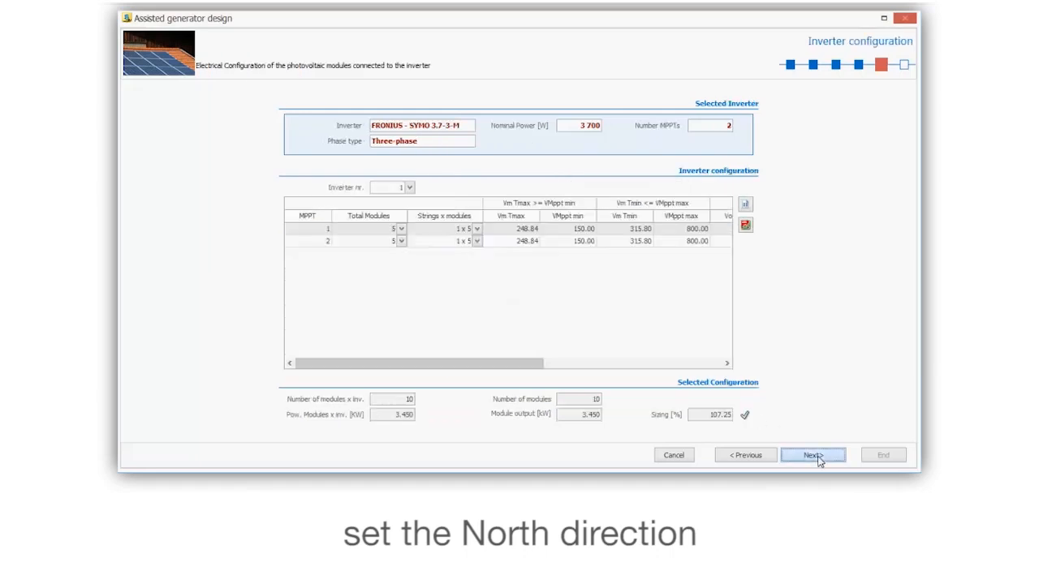
click(811, 454)
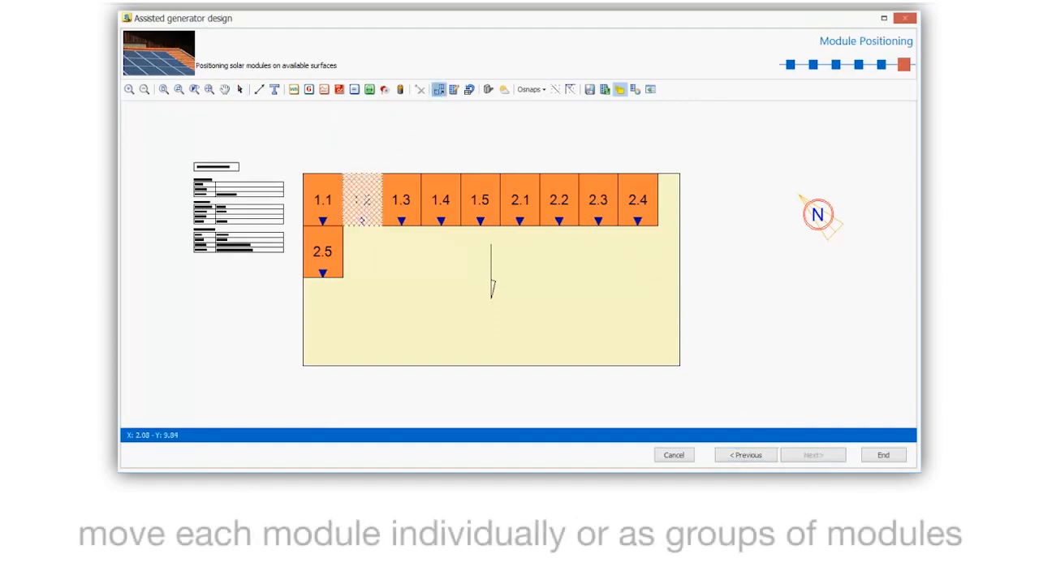
- Drag module 1.2 and the group 2.2–2.4 lower on the surface
drag(360, 201, 422, 305)
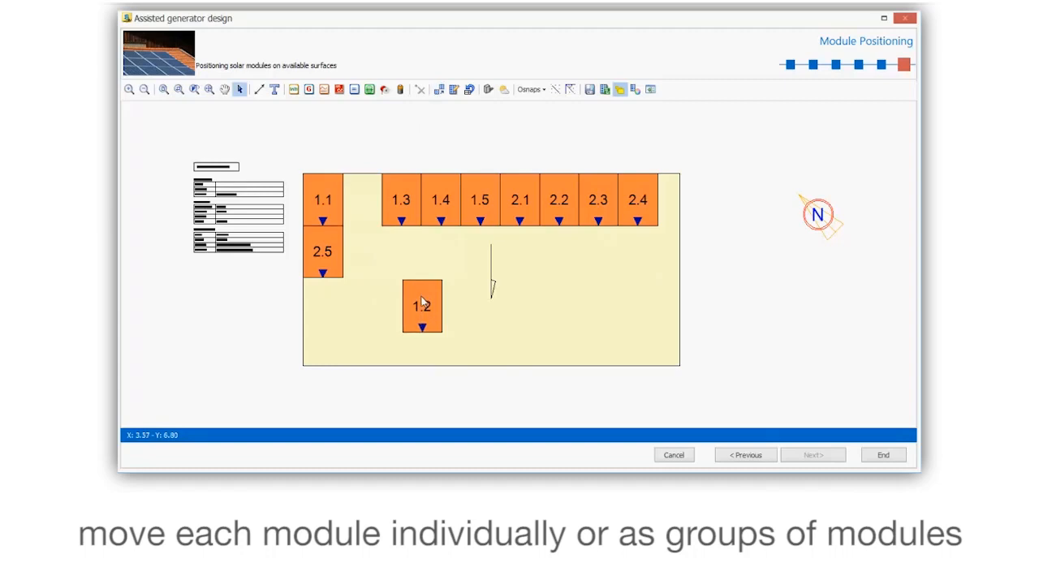
mouse_move(422, 305)
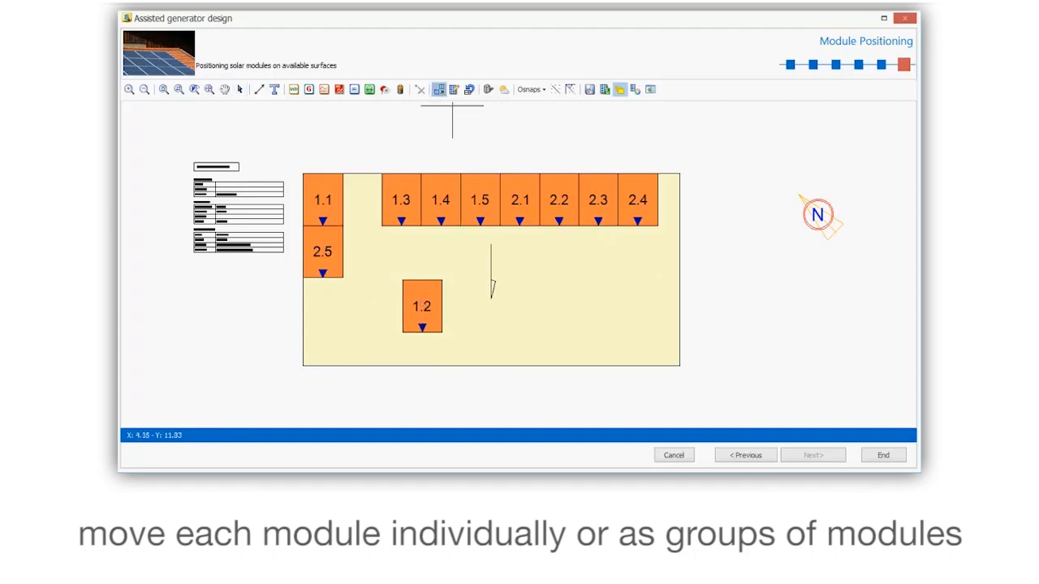
mouse_move(442, 126)
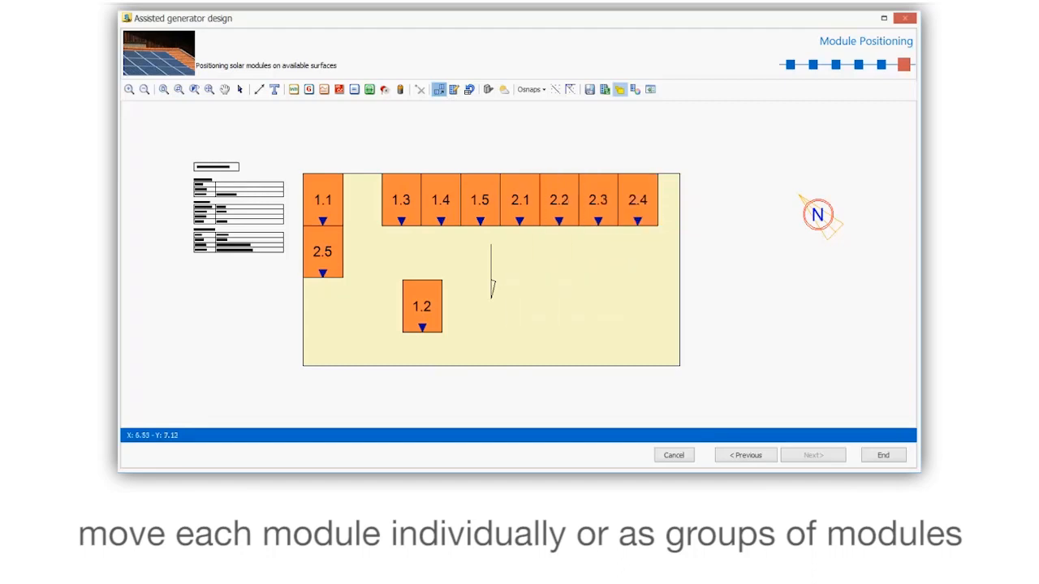
drag(597, 200, 568, 298)
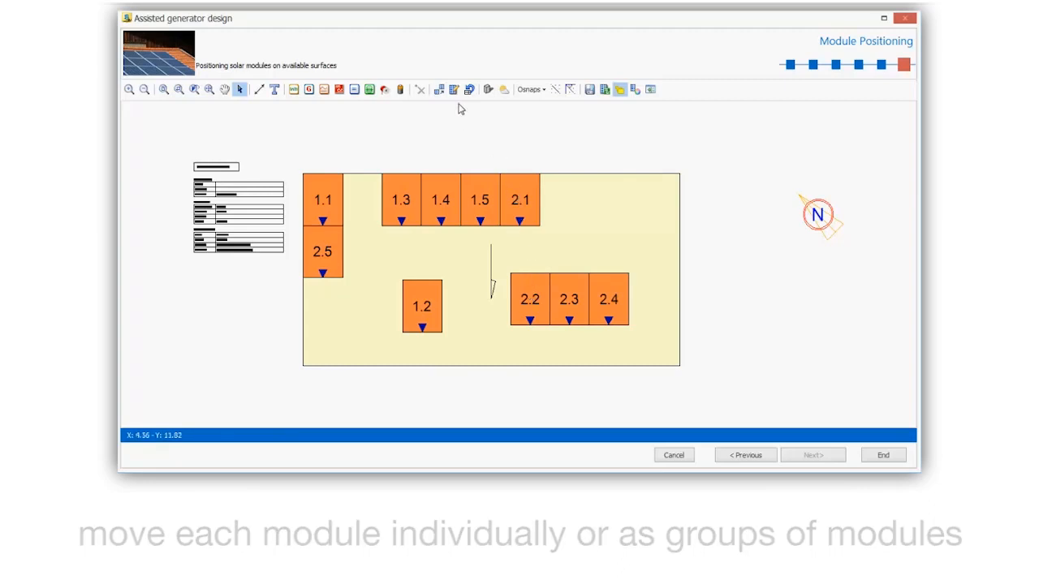
- Recolour all ten modules green in the Colors dialog
click(634, 90)
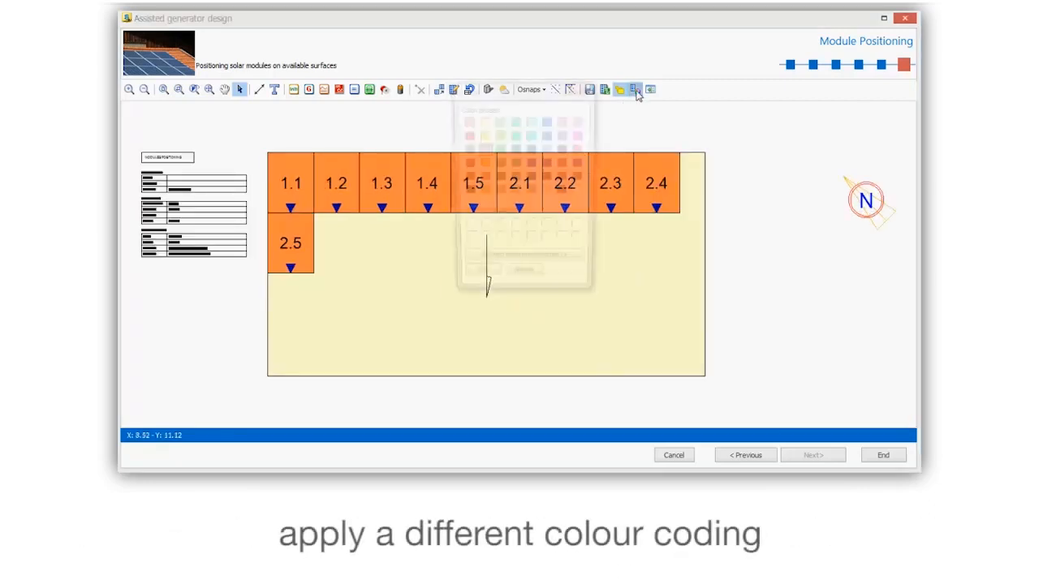
click(636, 89)
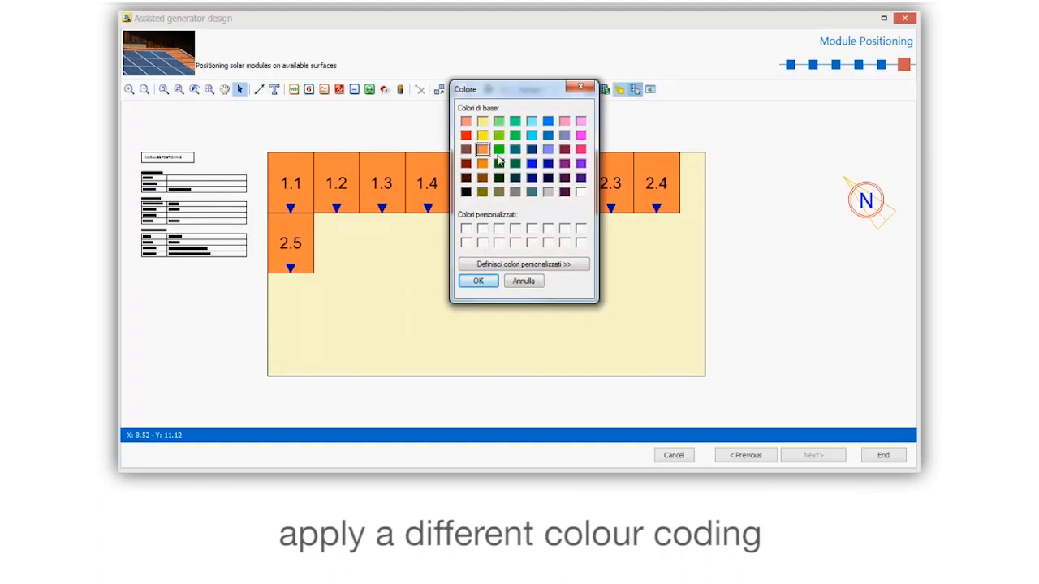
click(477, 279)
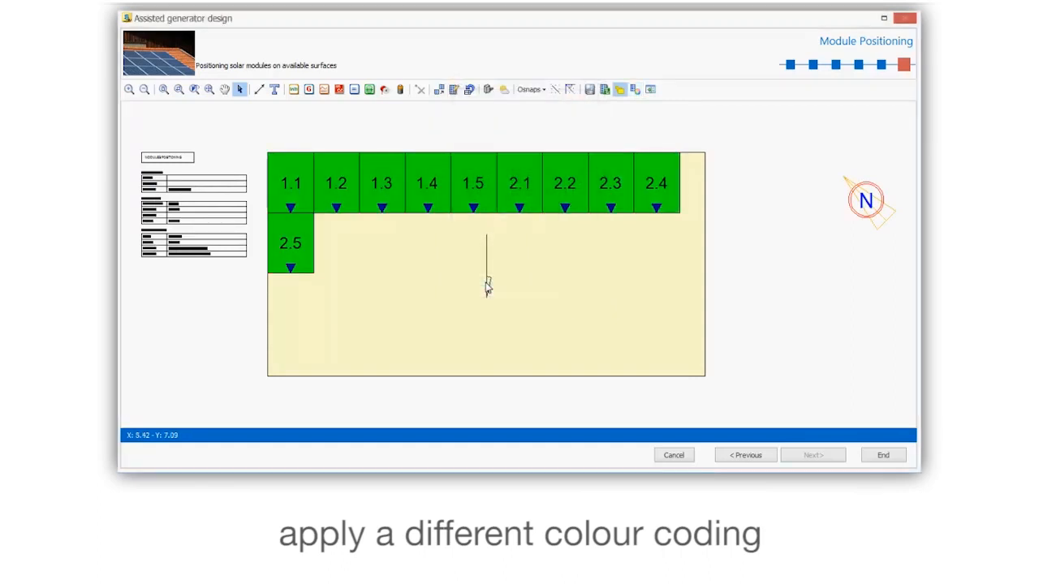
- Position the modules with 0.10 m edge, row and module spacing, manual row spacing, Vertical arrangement, Per string grouping
click(454, 90)
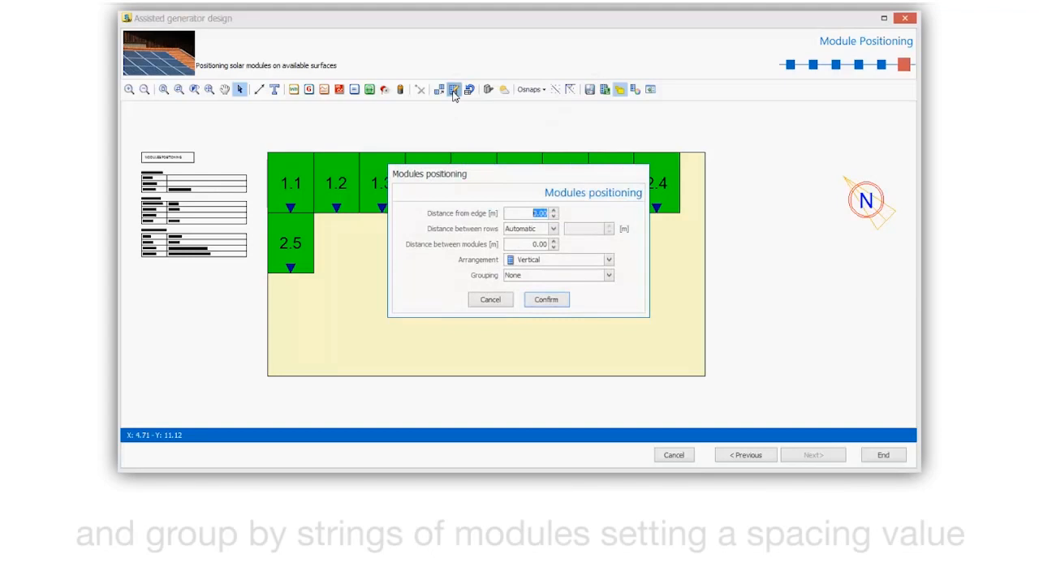
mouse_move(538, 213)
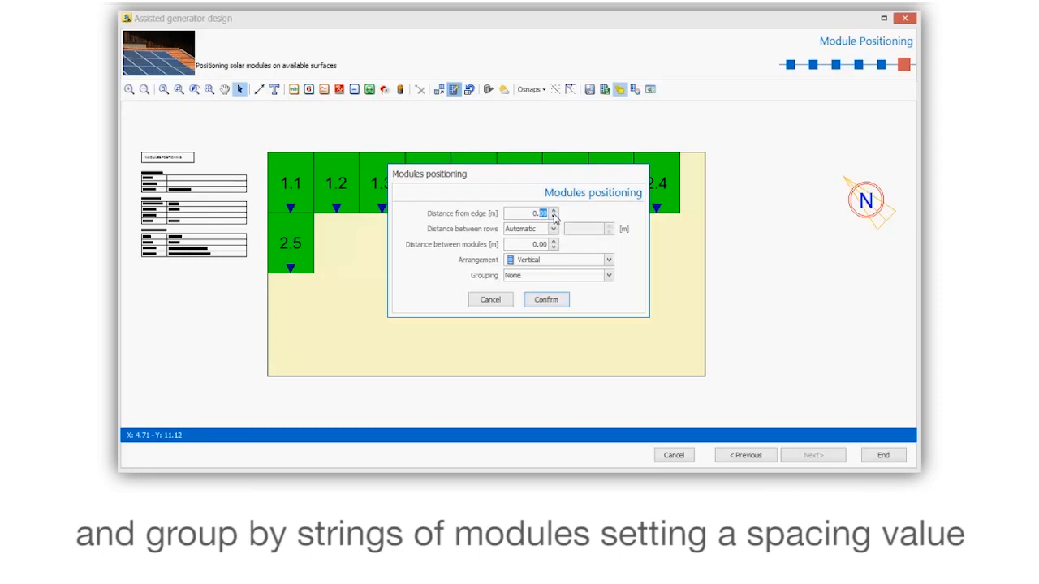
click(553, 216)
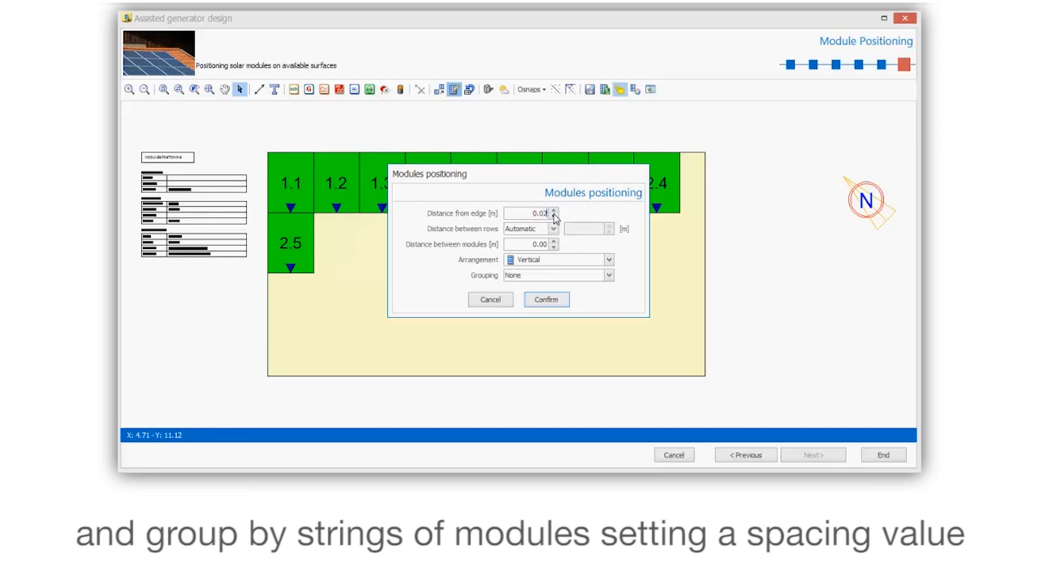
click(552, 228)
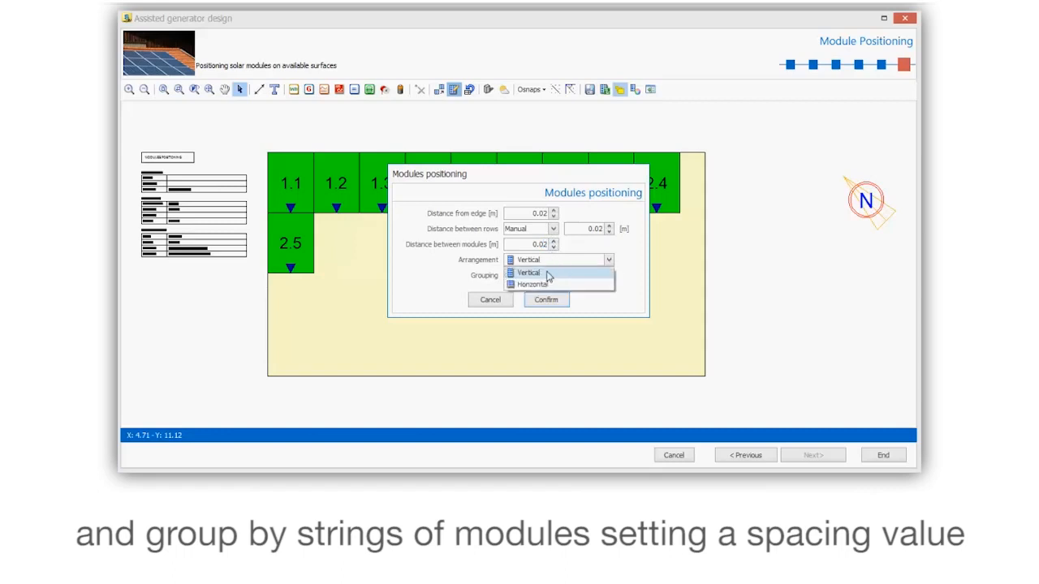
click(532, 284)
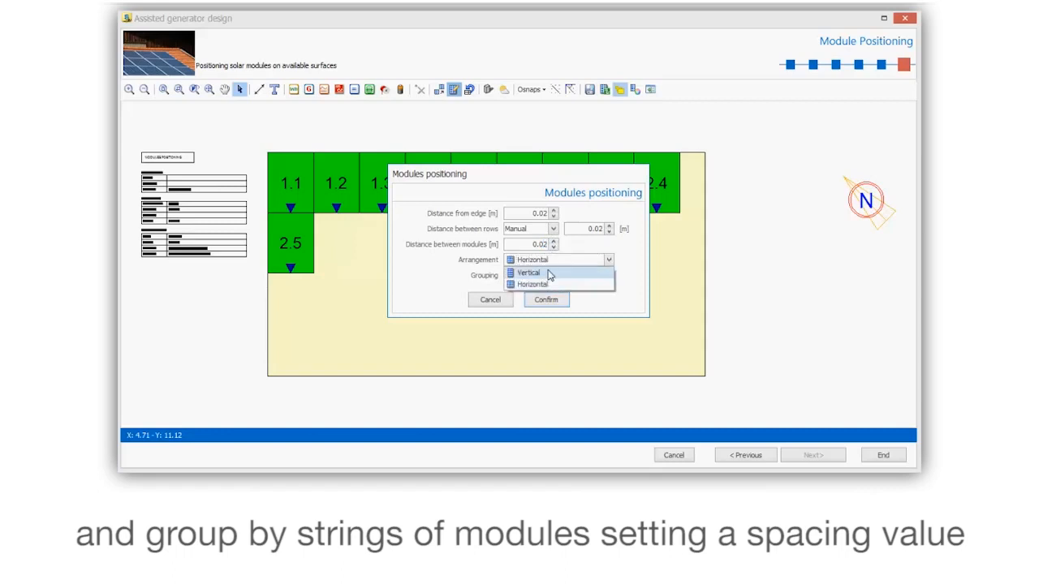
click(546, 298)
text(0.1)
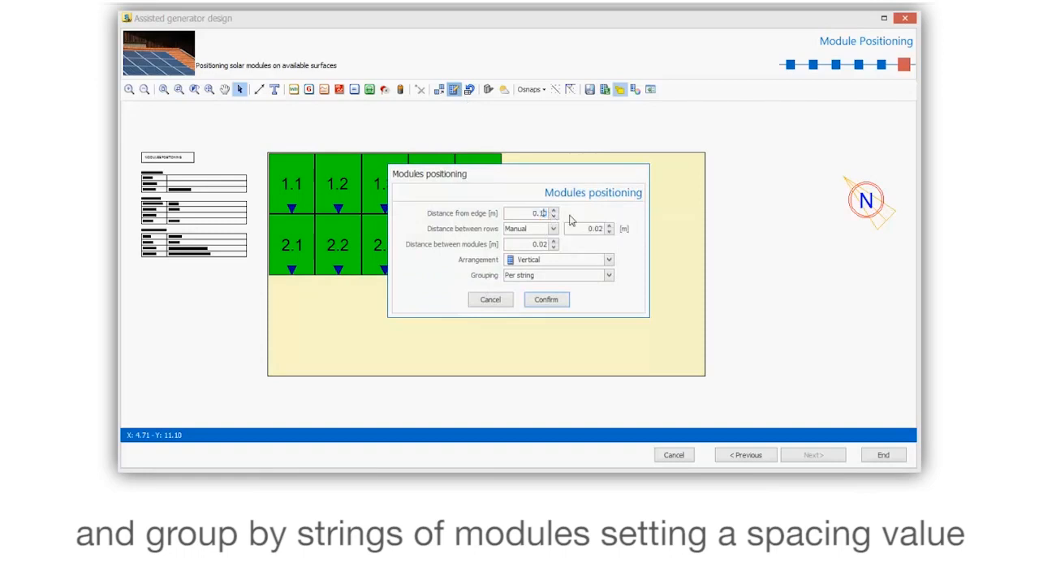
click(608, 224)
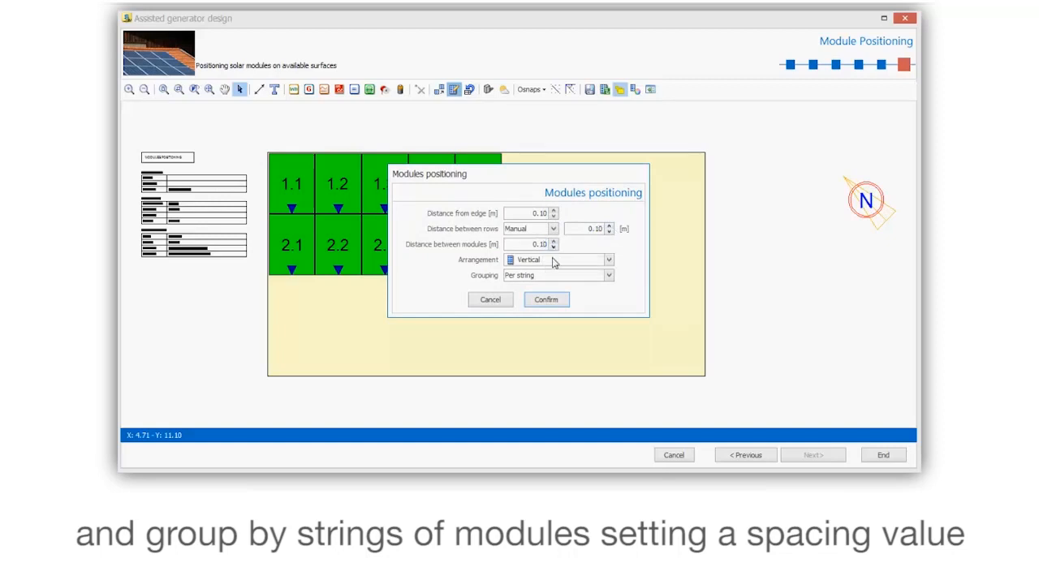
click(546, 298)
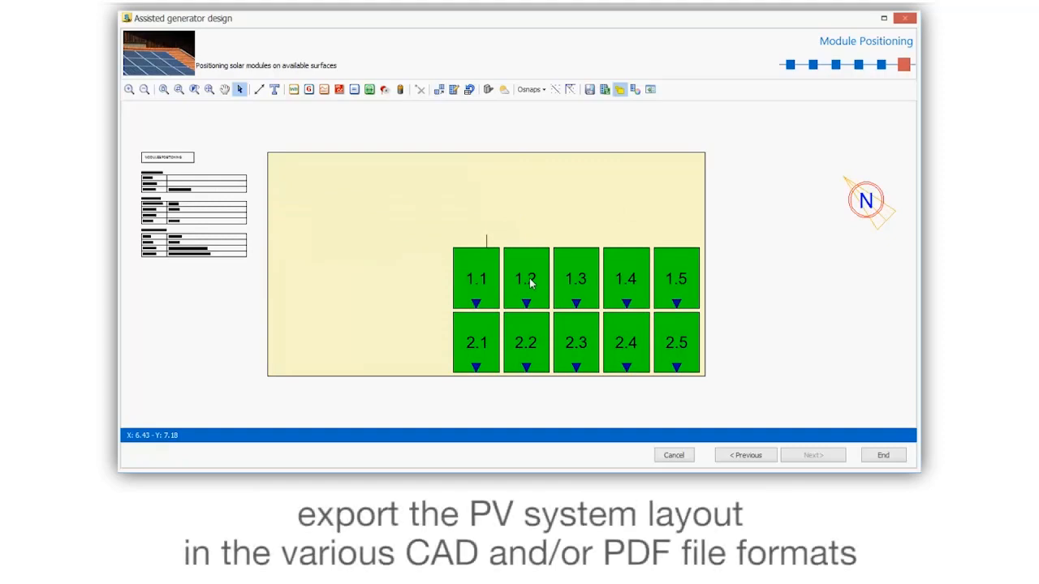
mouse_move(620, 89)
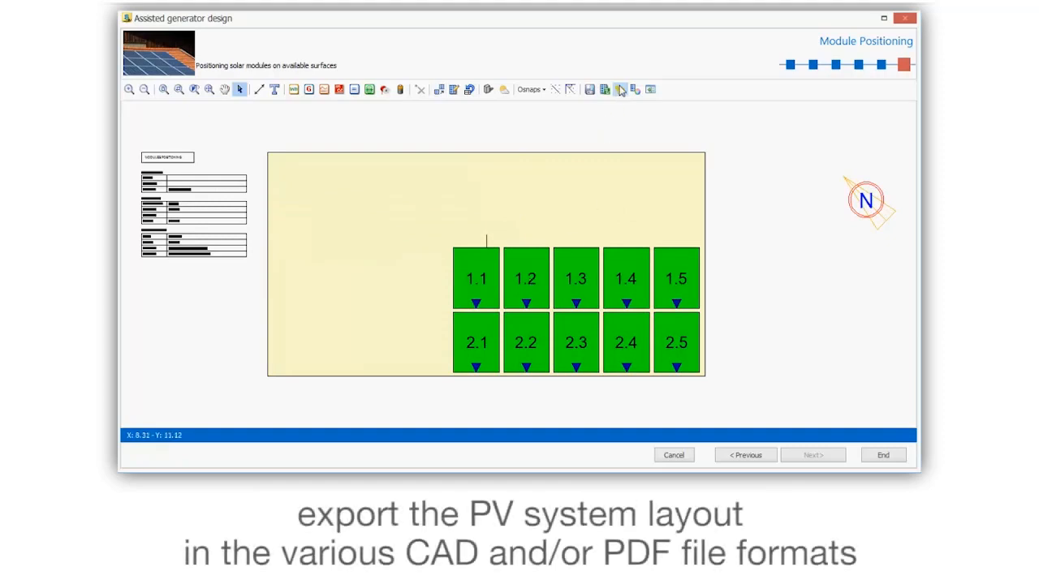
- Hide the surface background so only the ten modules and north reference remain
click(619, 89)
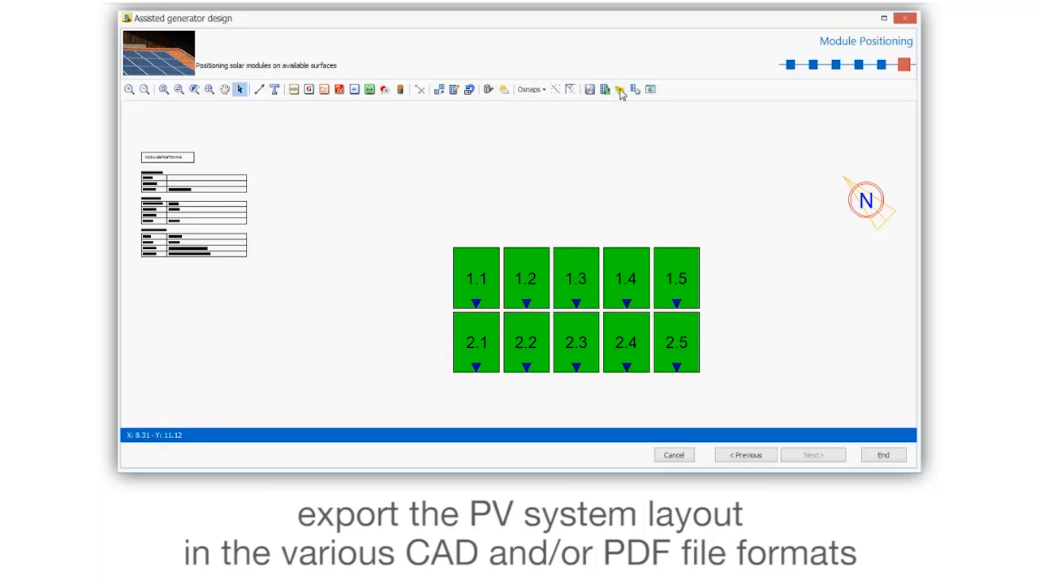